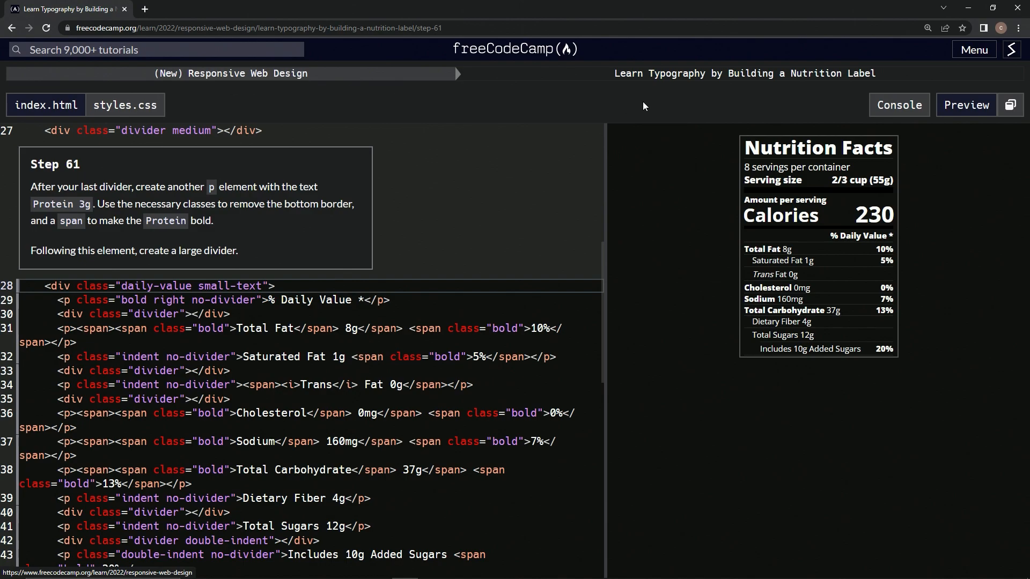
pyautogui.moveTo(809, 85)
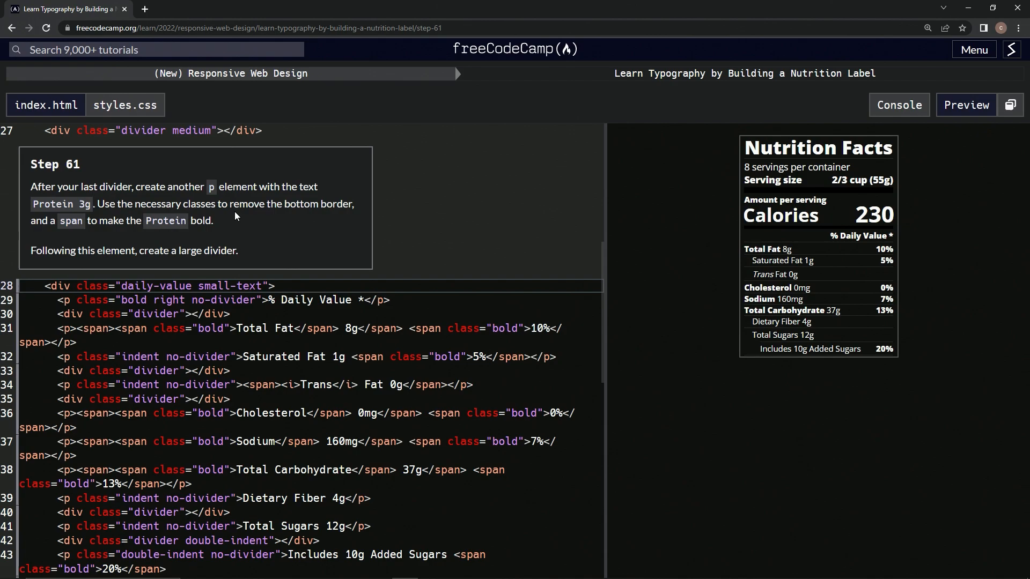
pyautogui.moveTo(41, 227)
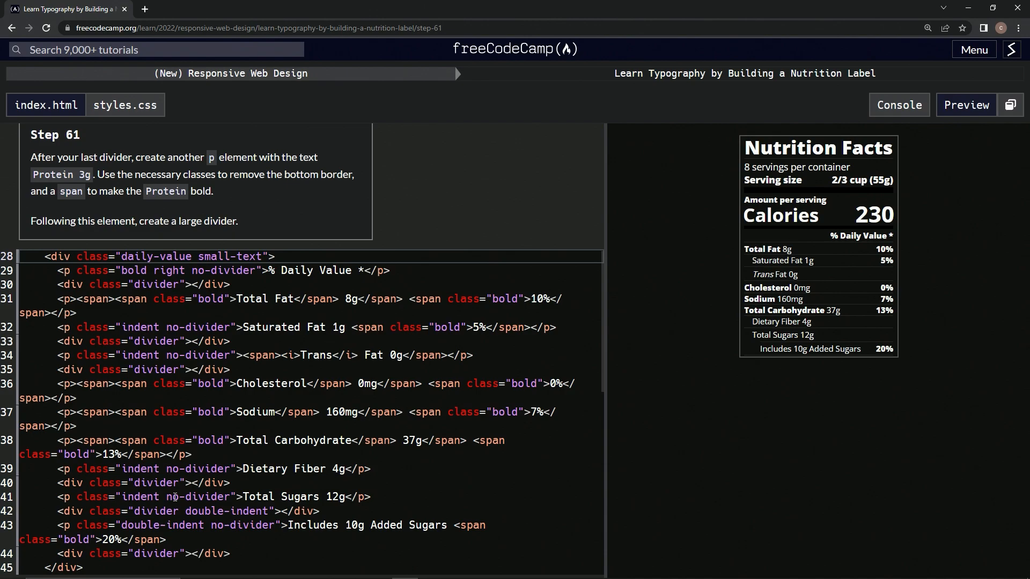
# - Write a <p> element containing the text Protein 3g after the last divider div
pyautogui.scroll(-3)
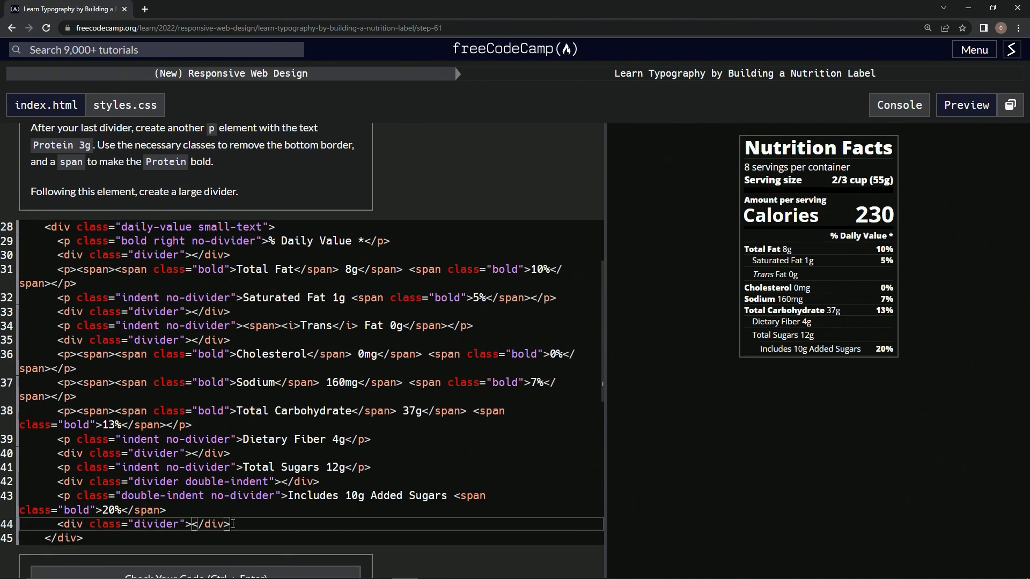
pyautogui.write('<p')
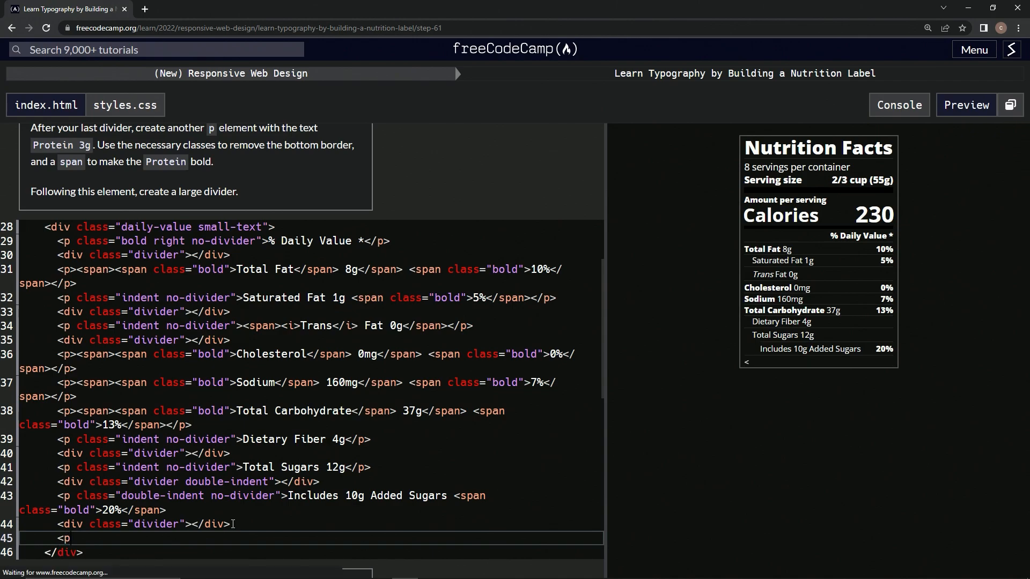
pyautogui.write('><')
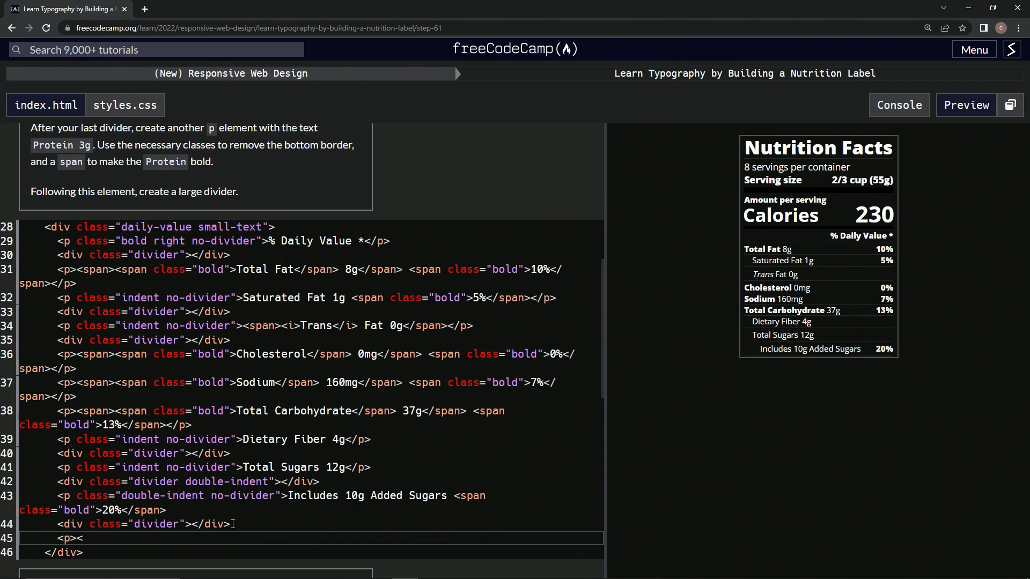
pyautogui.write('/p>')
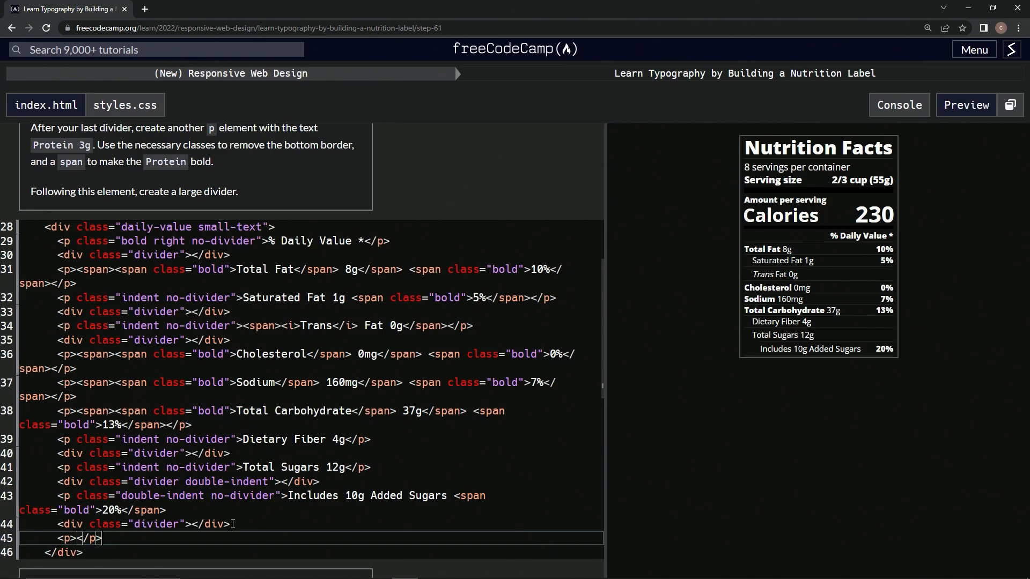
pyautogui.moveTo(83, 538)
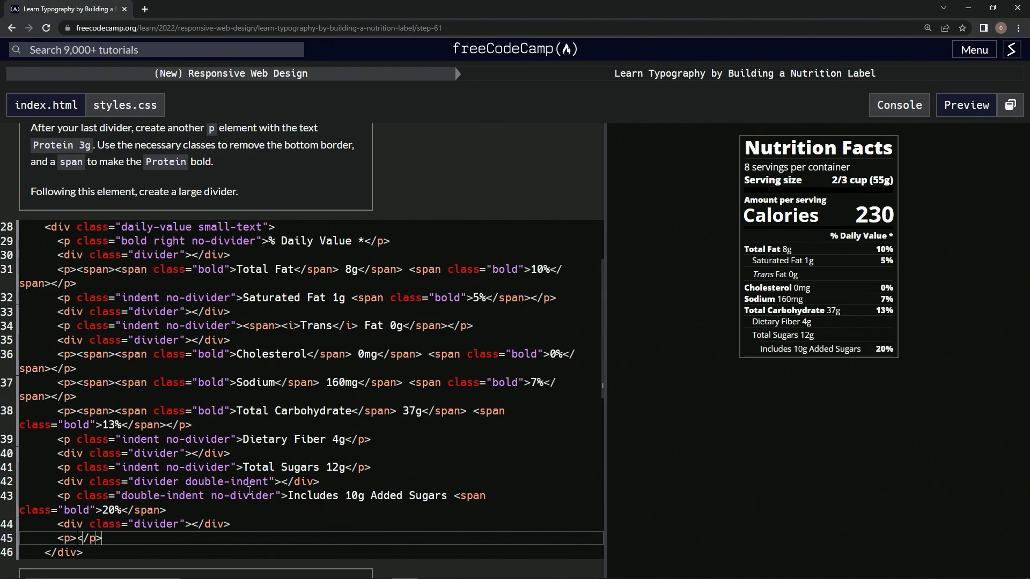
pyautogui.write('P')
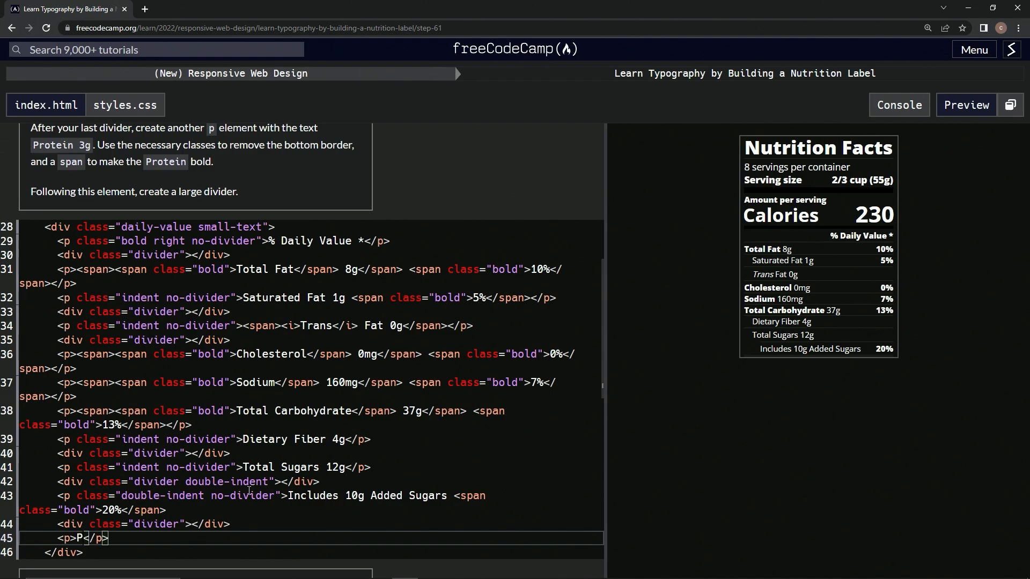
pyautogui.write('rot')
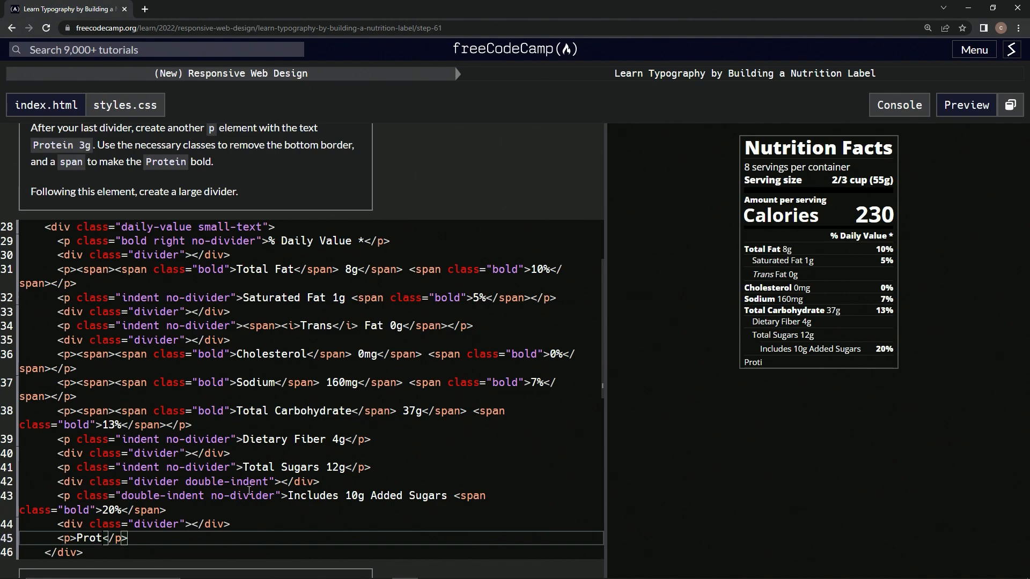
pyautogui.write('ein')
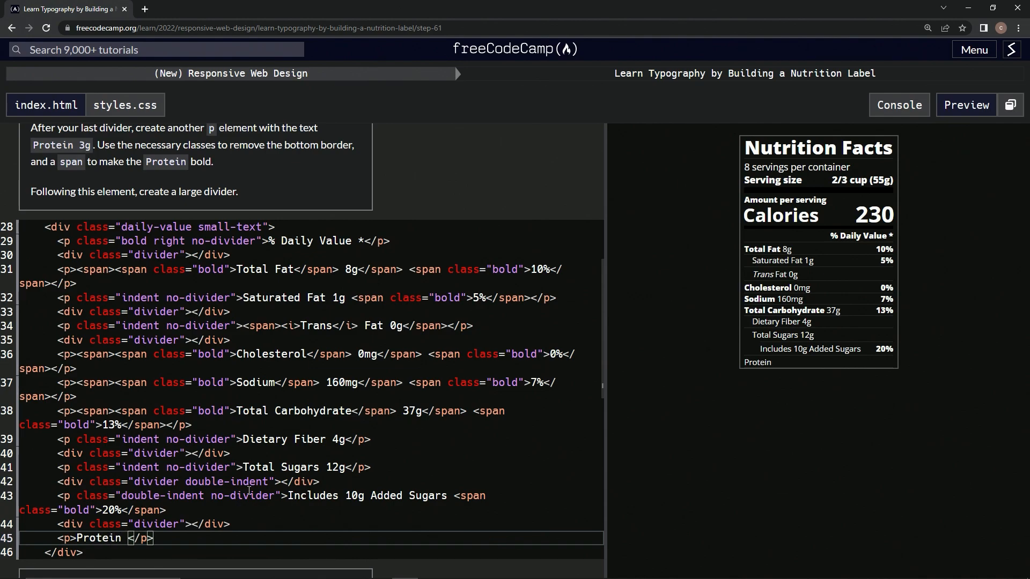
pyautogui.write('3g')
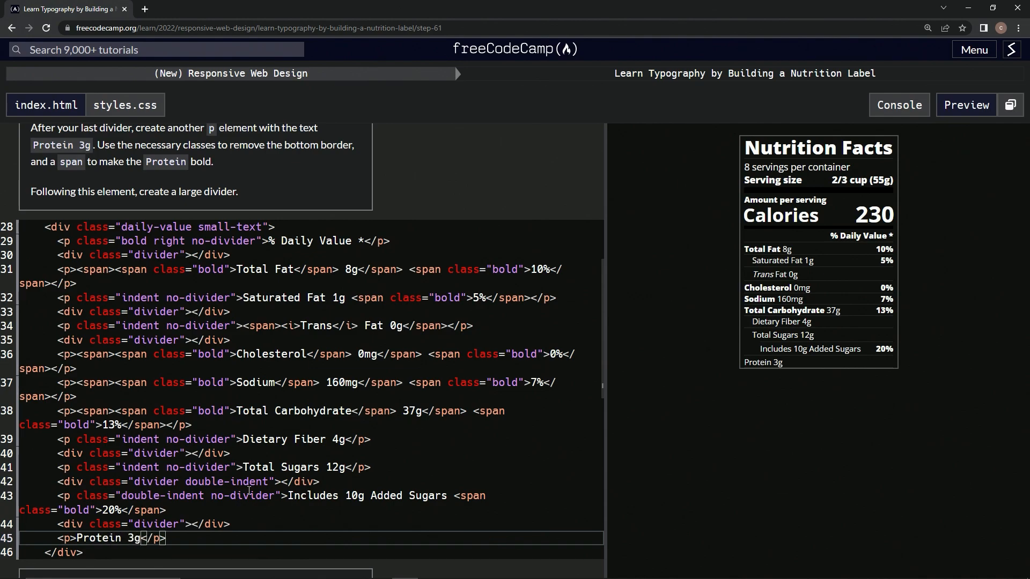
pyautogui.moveTo(269, 142)
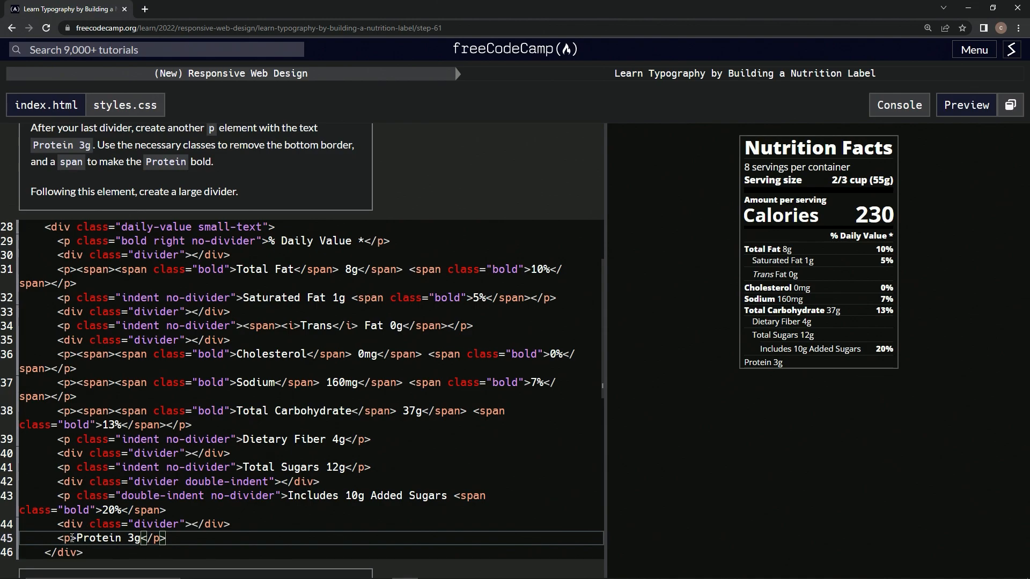
# - Give the Protein 3g paragraph class="no-divider" to remove its bottom border
pyautogui.write("class='")
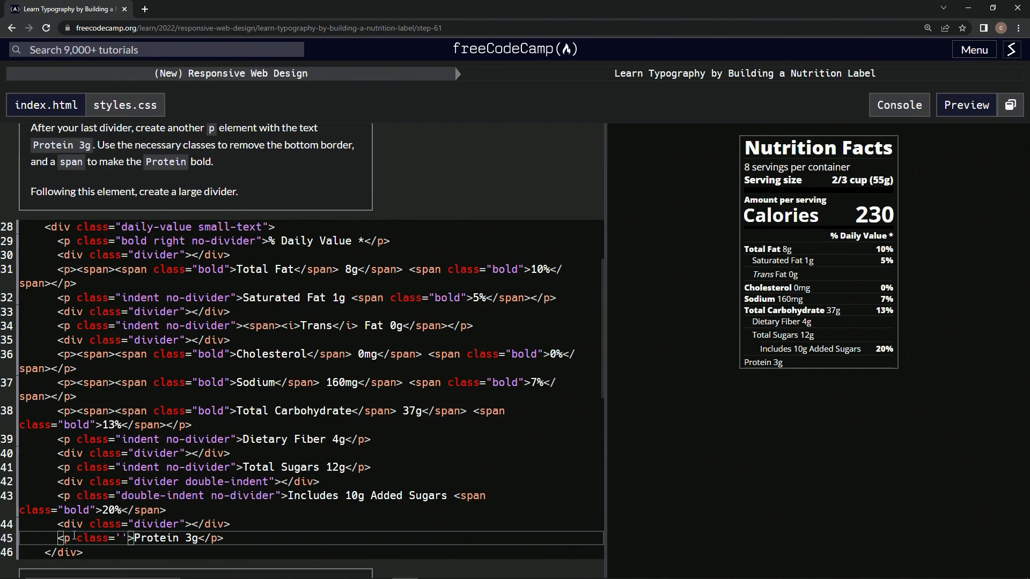
pyautogui.doubleClick(194, 439)
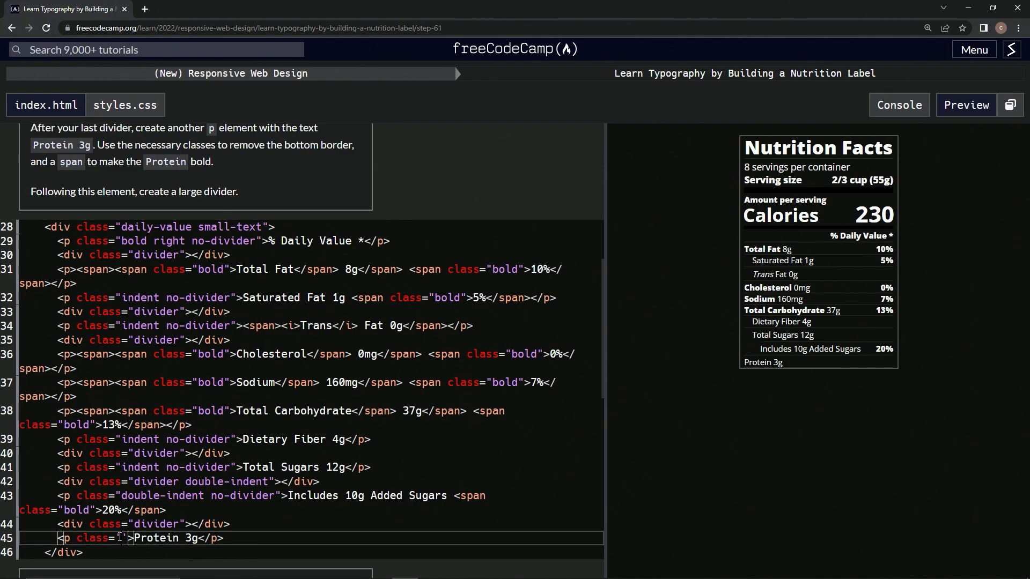
pyautogui.write('no-divider')
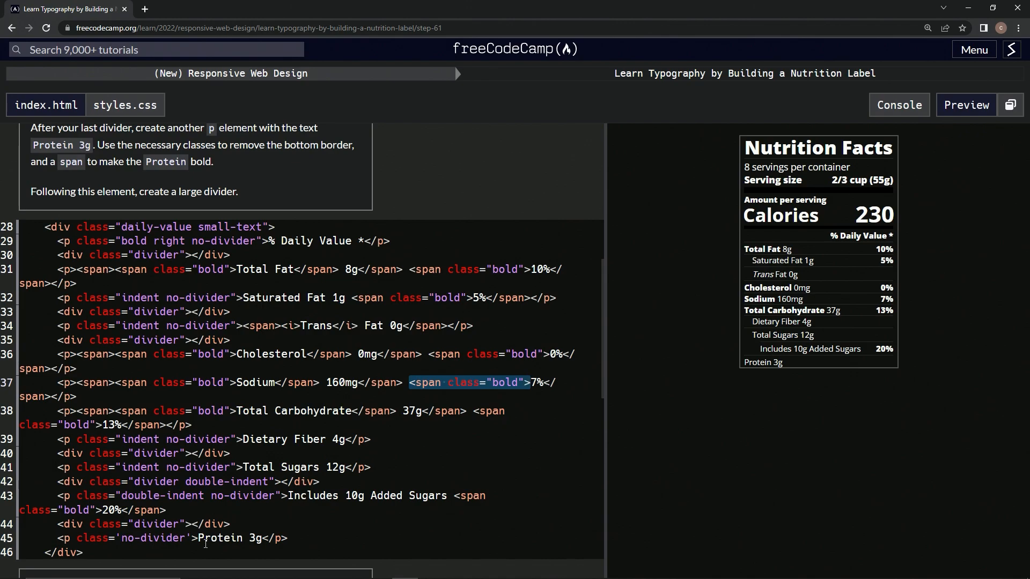
# - Wrap Protein in <span class="bold"> so it renders bold in the label
pyautogui.write('<span class="bold">')
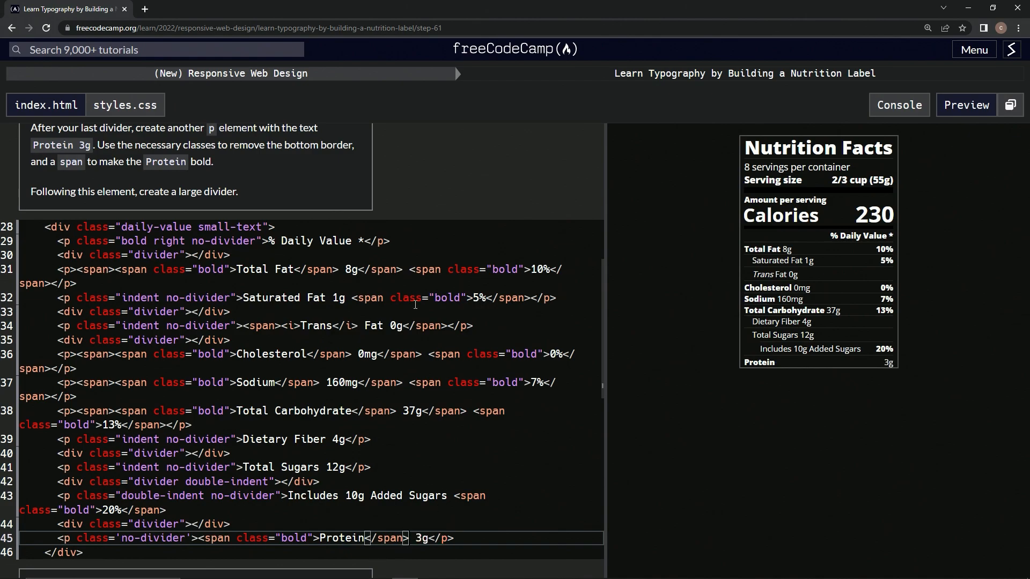
pyautogui.moveTo(890, 367)
pyautogui.write('<')
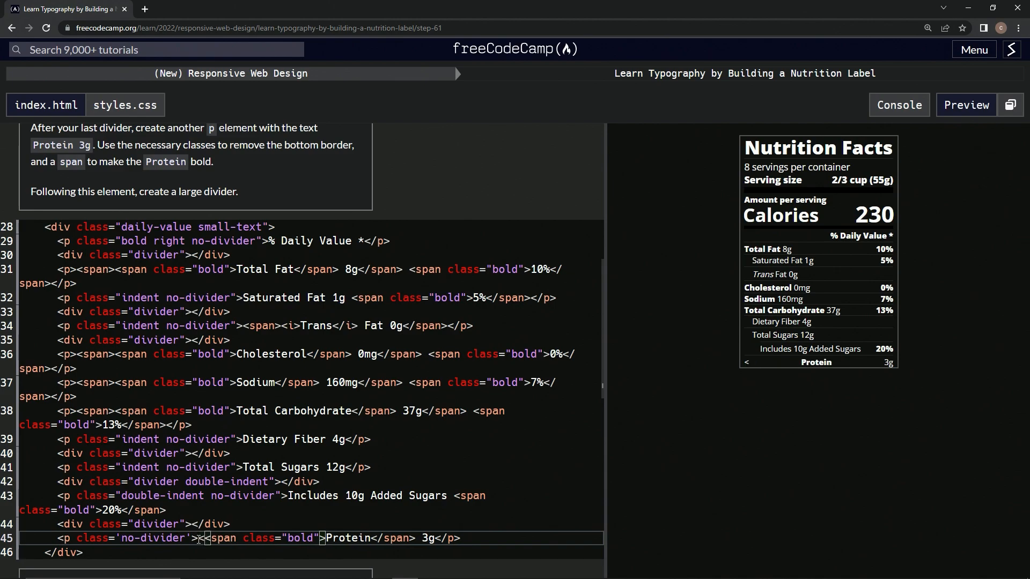
pyautogui.write('ap')
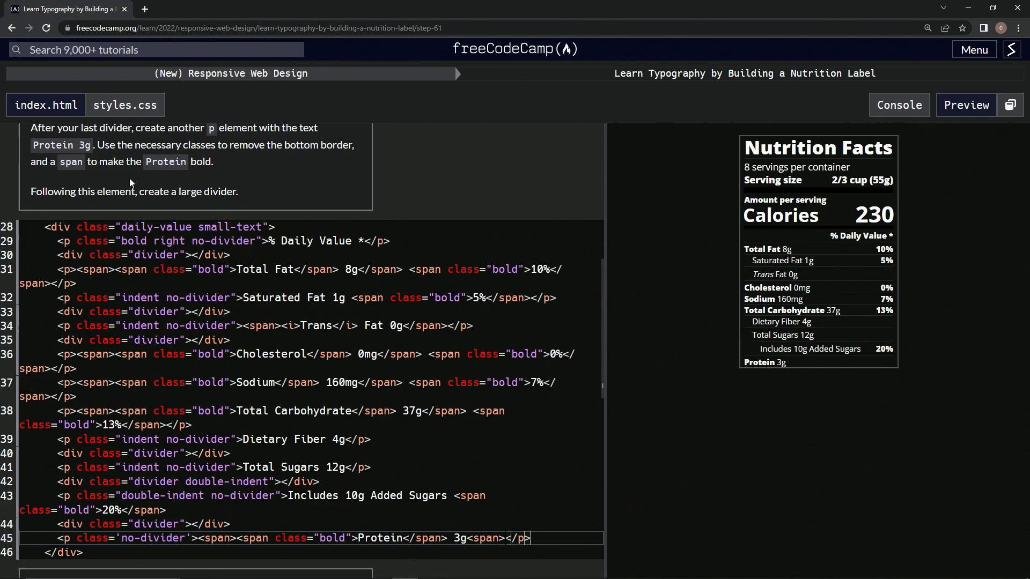
pyautogui.moveTo(287, 294)
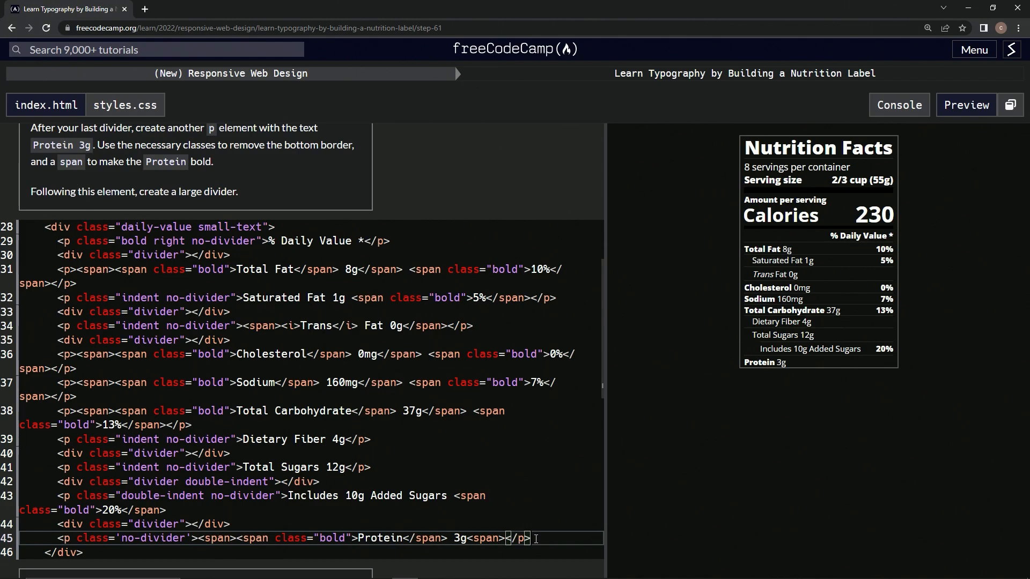
# - Add <div class="divider large"></div> on a new line below the Protein 3g paragraph
pyautogui.press('Enter')
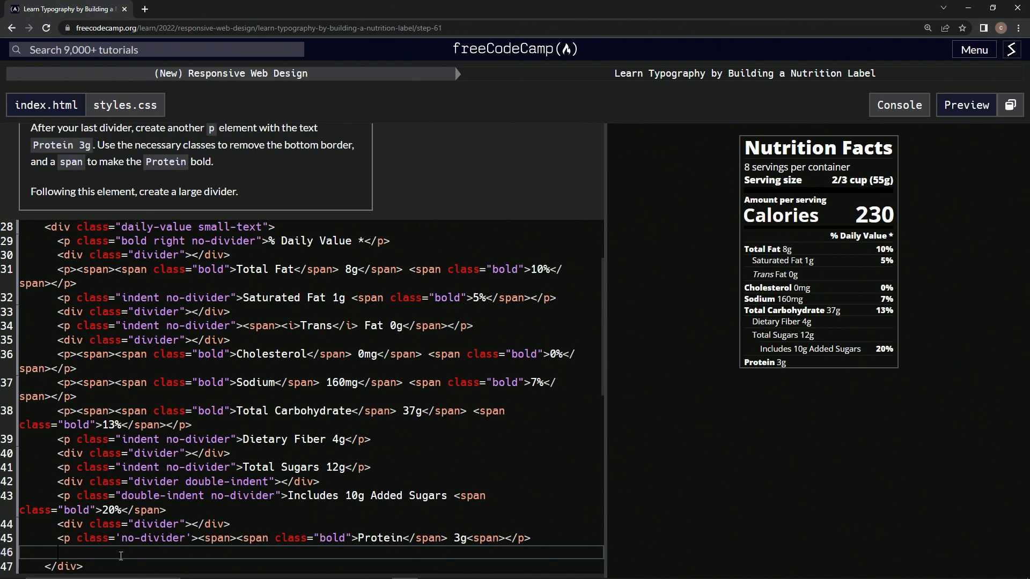
pyautogui.write('<div class="divider"></div>')
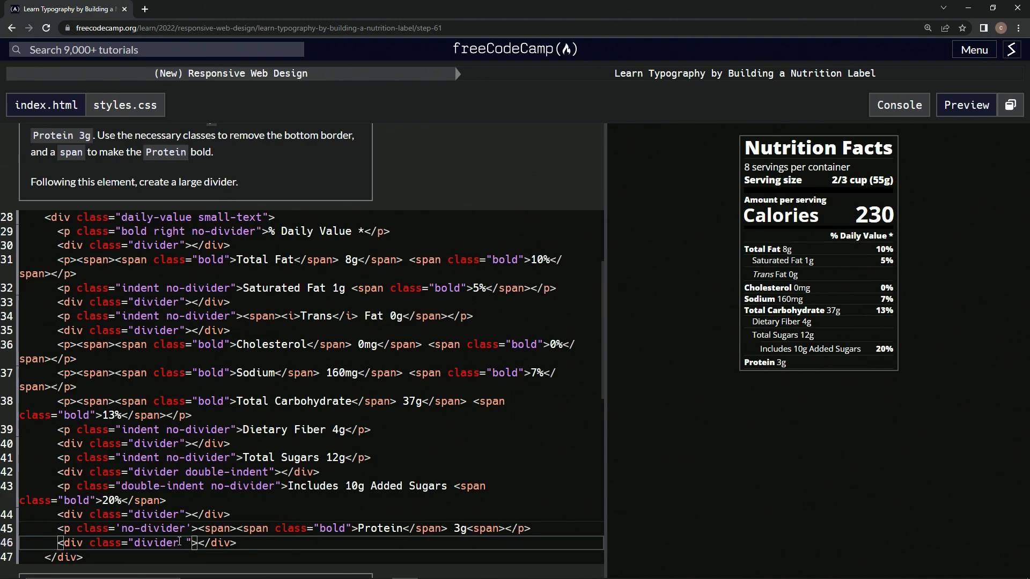
pyautogui.write('large')
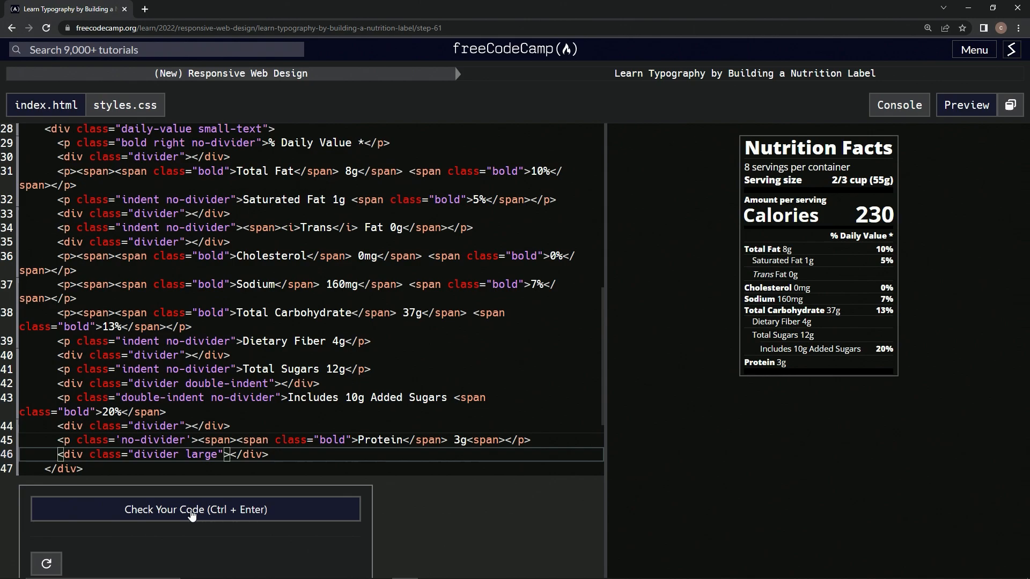
# - Check the step 61 code, submit it and advance to step 62
pyautogui.click(195, 508)
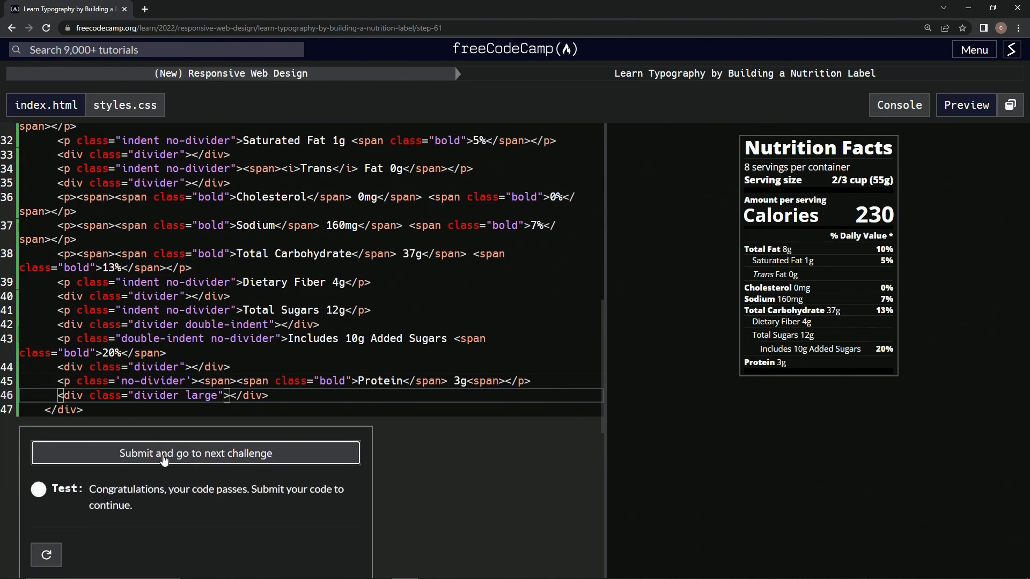
pyautogui.click(195, 453)
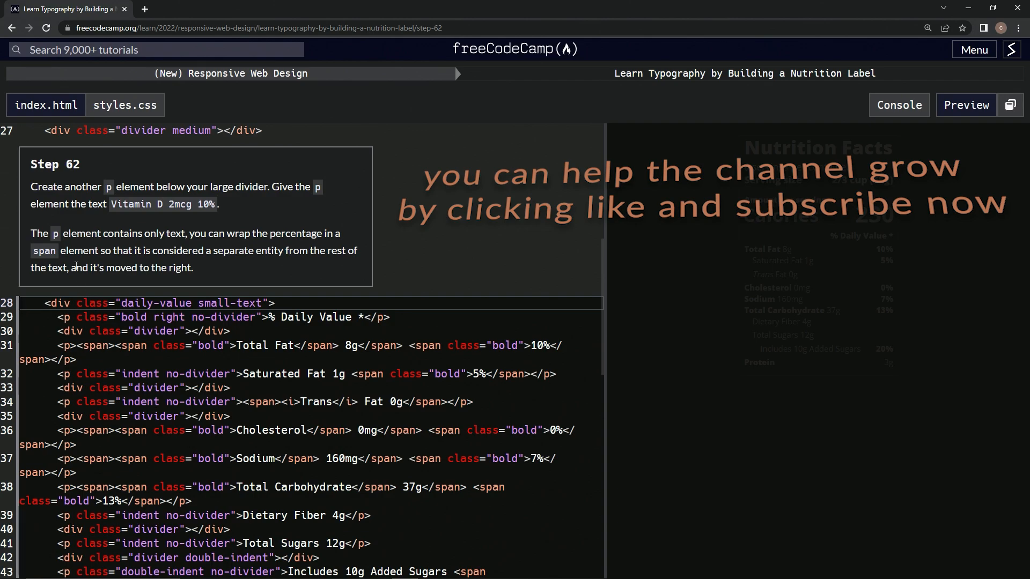
pyautogui.moveTo(78, 183)
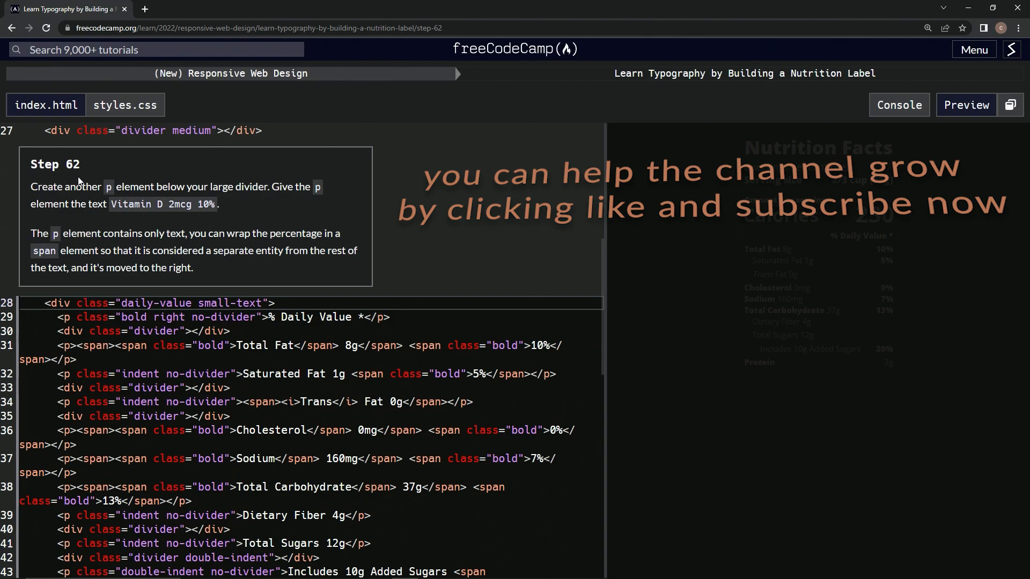